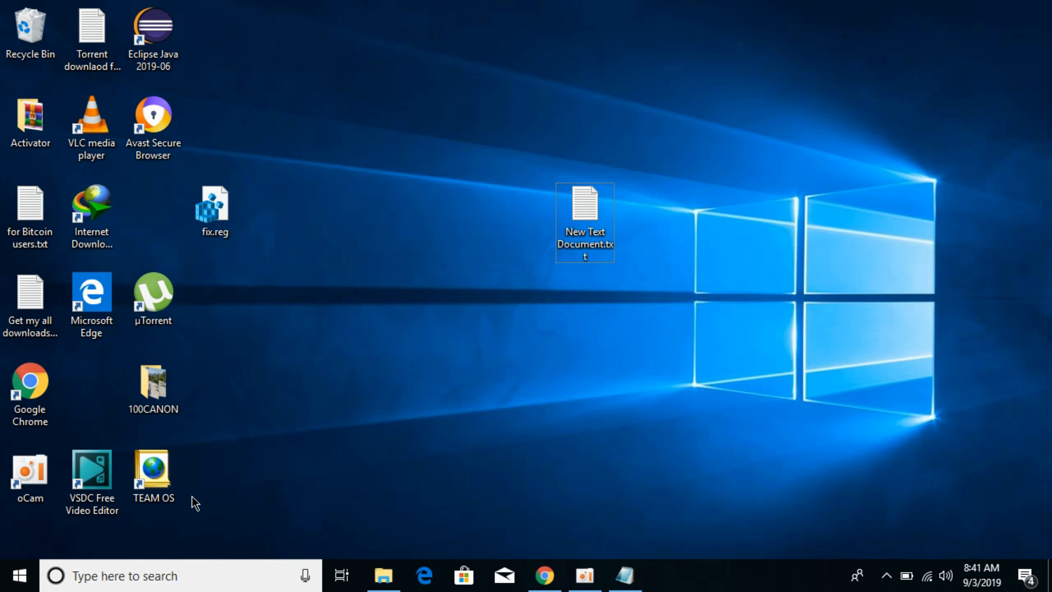
- Start a search for 'win' so WinRAR shows as the best match
click(18, 576)
text(win)
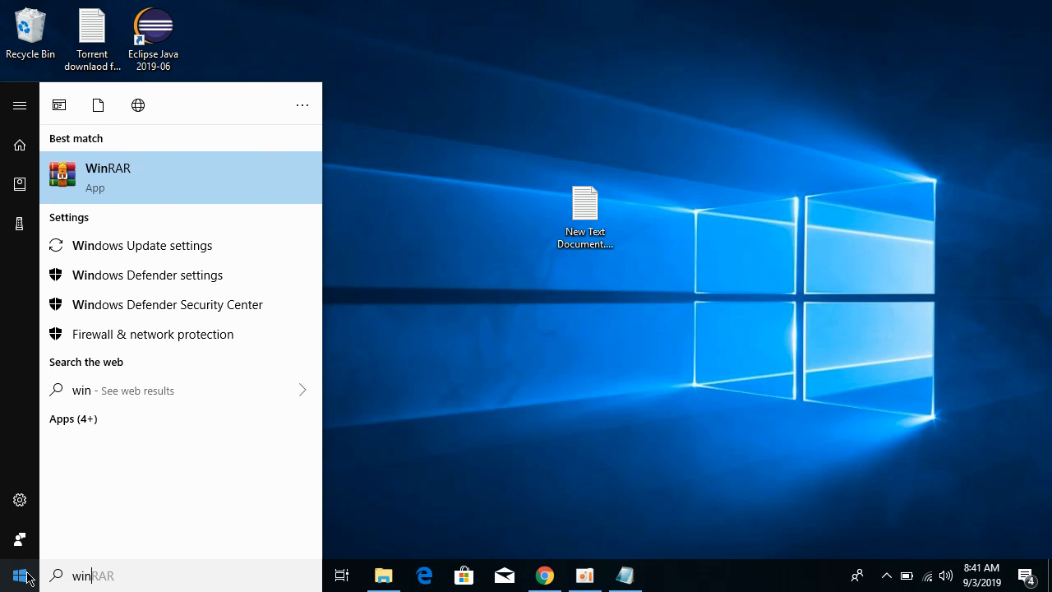
- Run winver to confirm version 1803 (build 17134.950), then dismiss About Windows
text(ver)
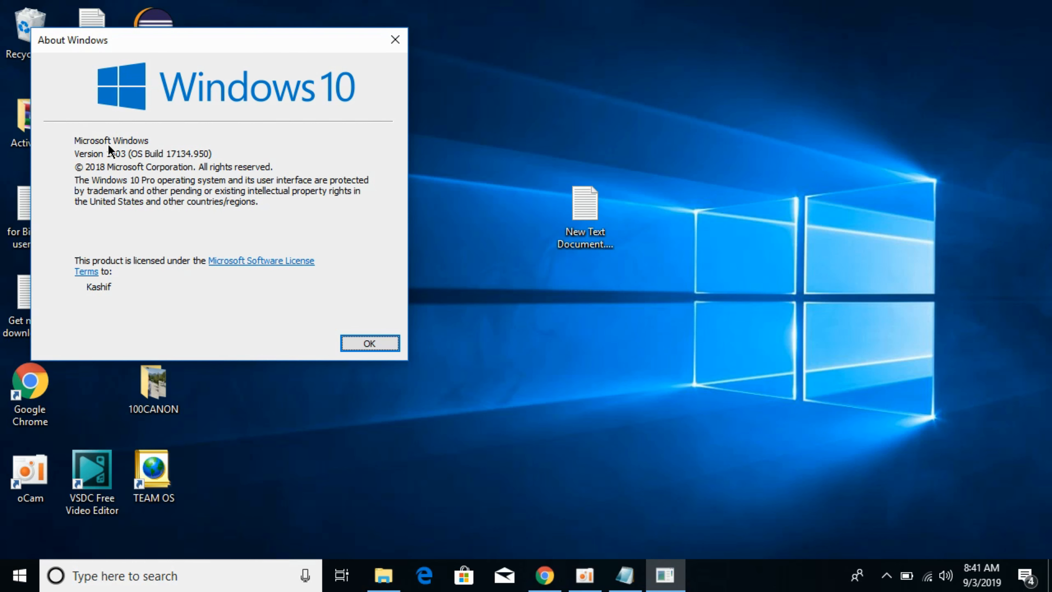
mouse_move(194, 153)
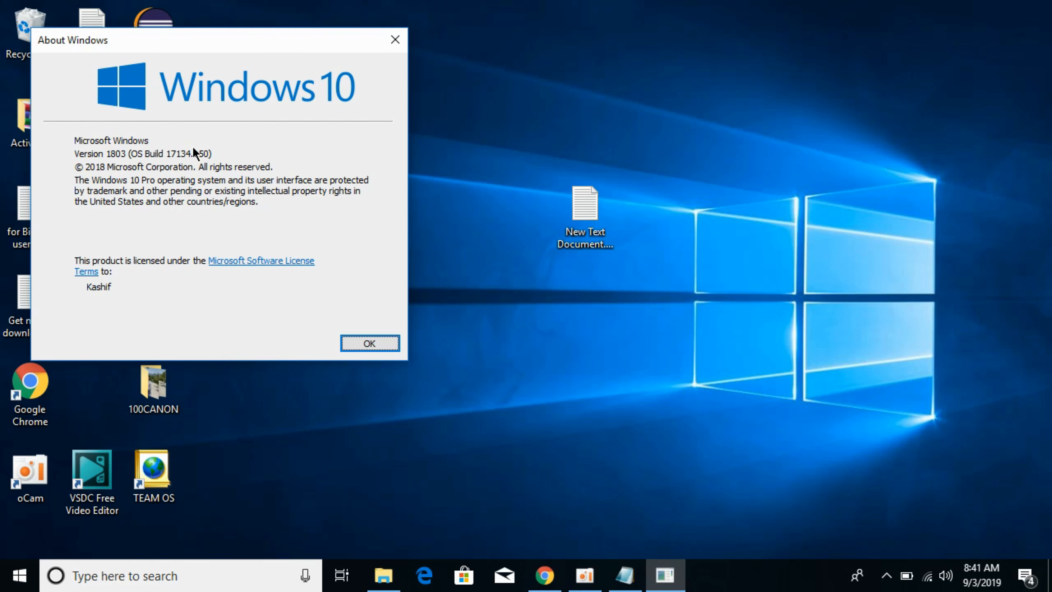
mouse_move(102, 195)
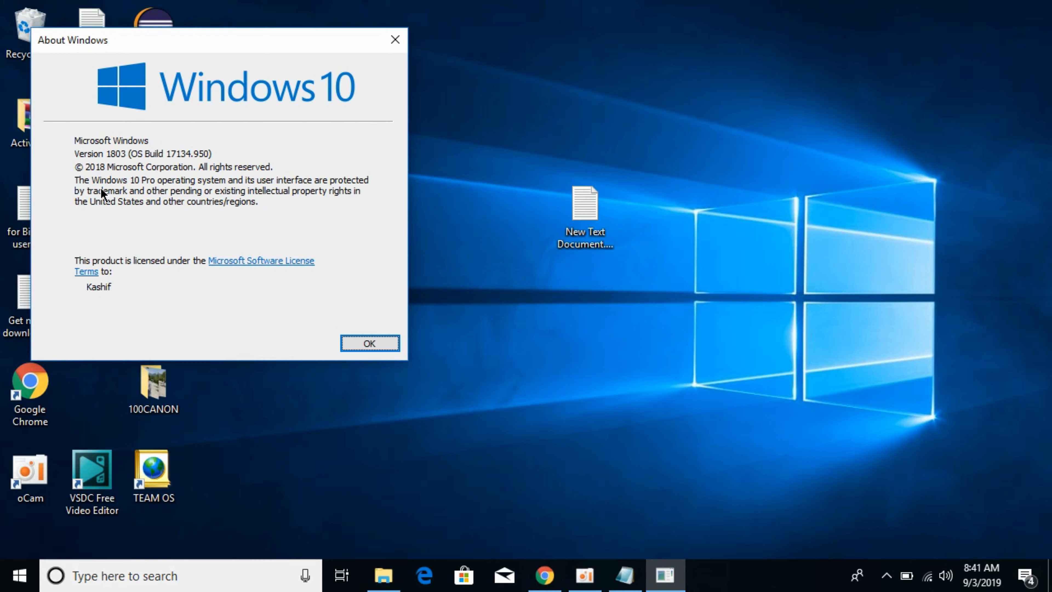
mouse_move(194, 204)
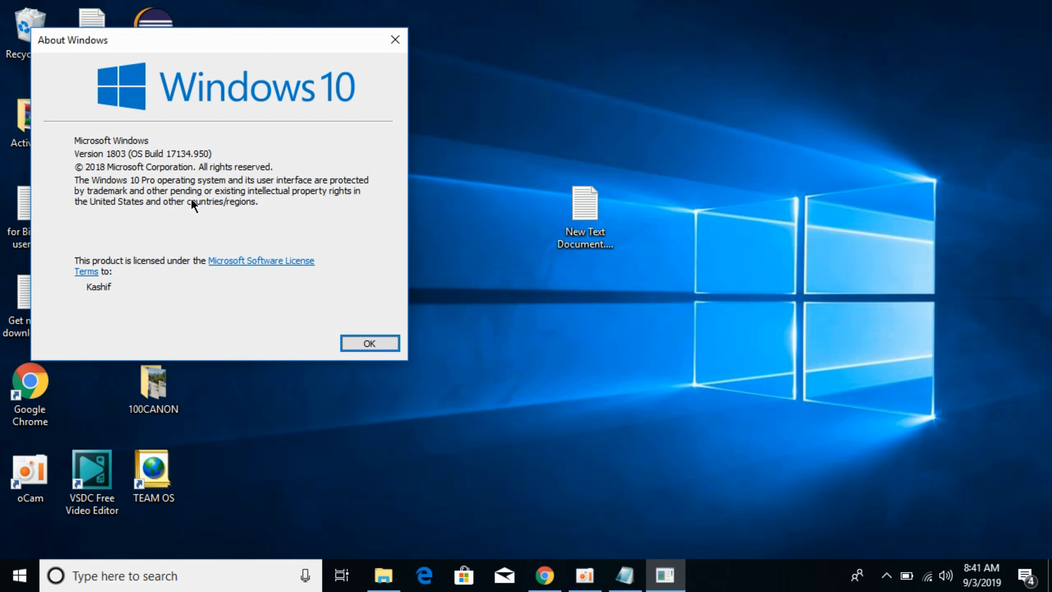
click(368, 343)
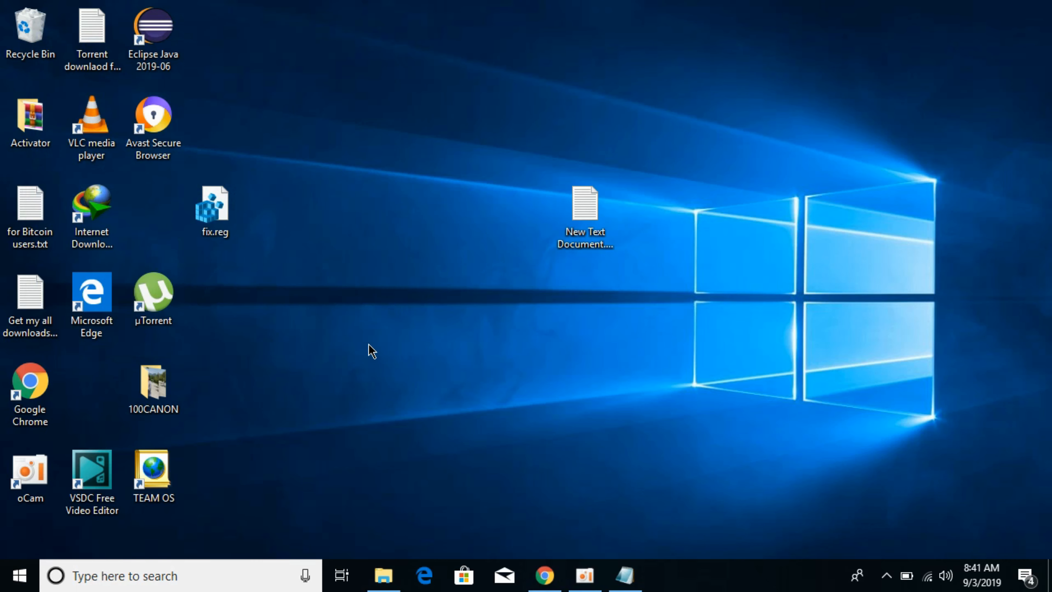
click(16, 576)
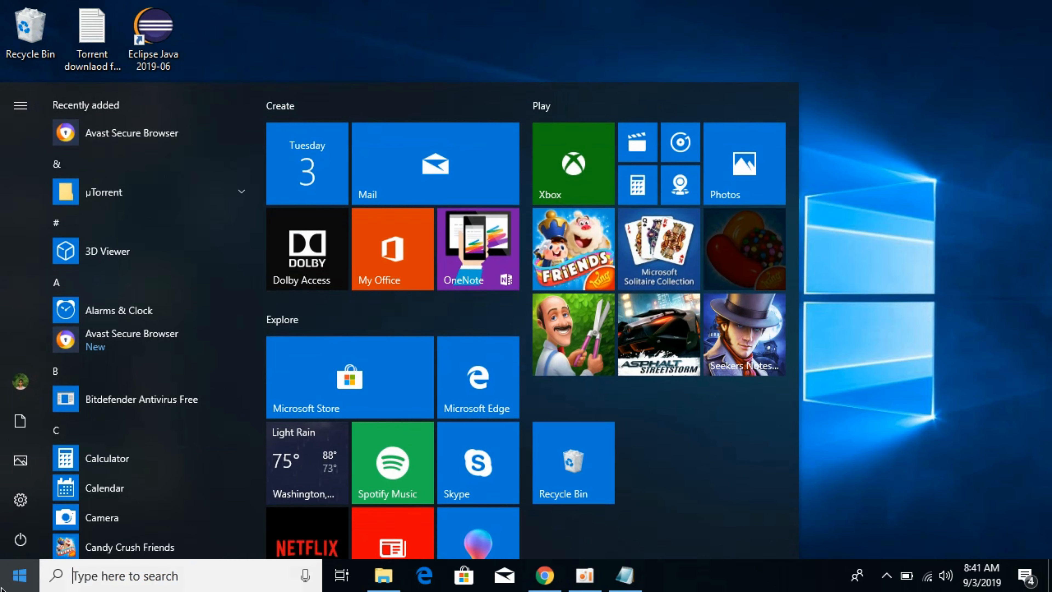
text(updat)
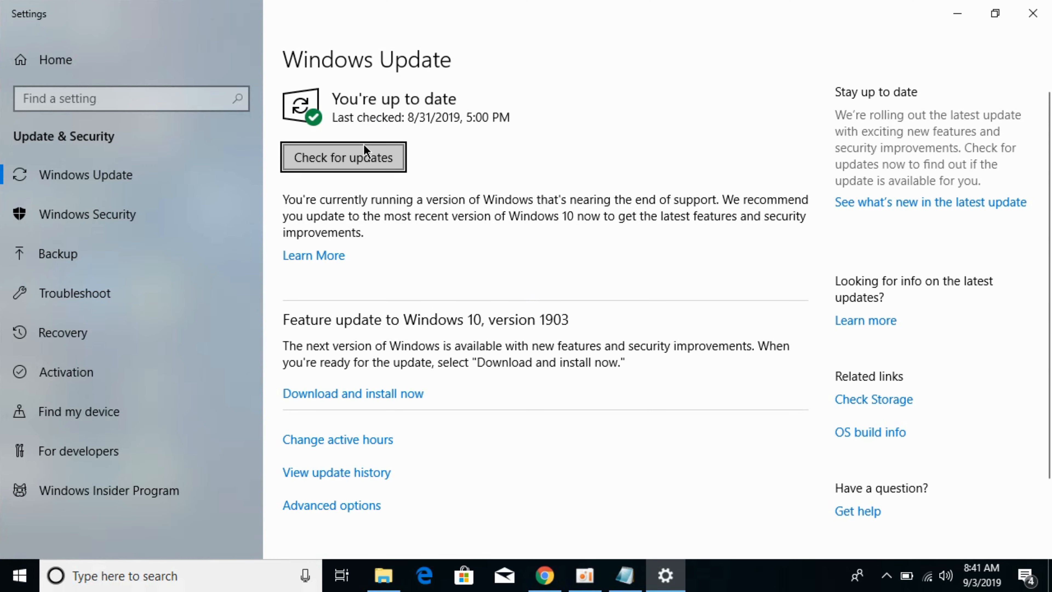
mouse_move(491, 149)
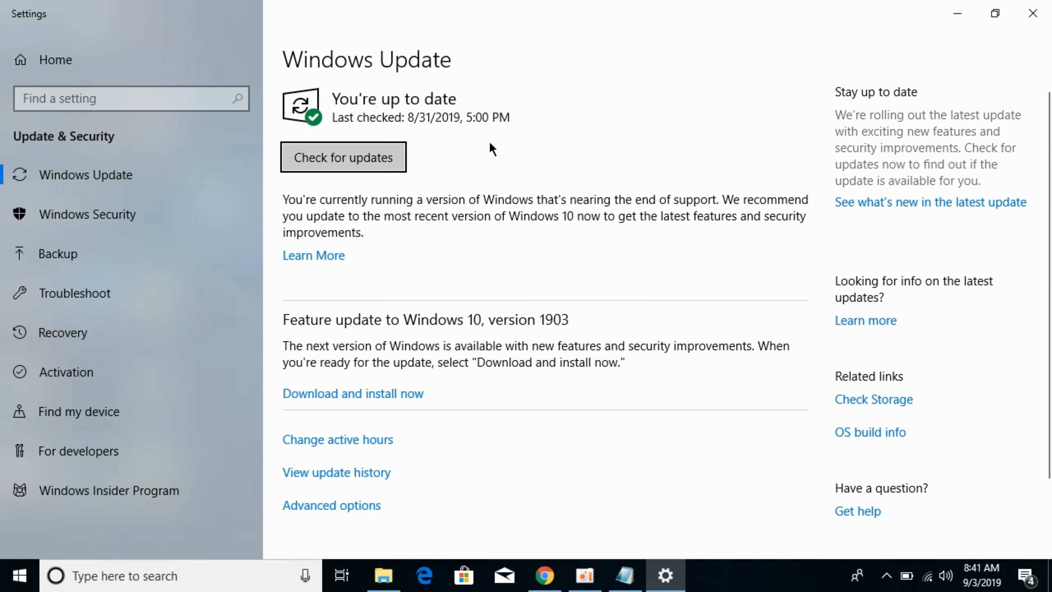
mouse_move(1040, 12)
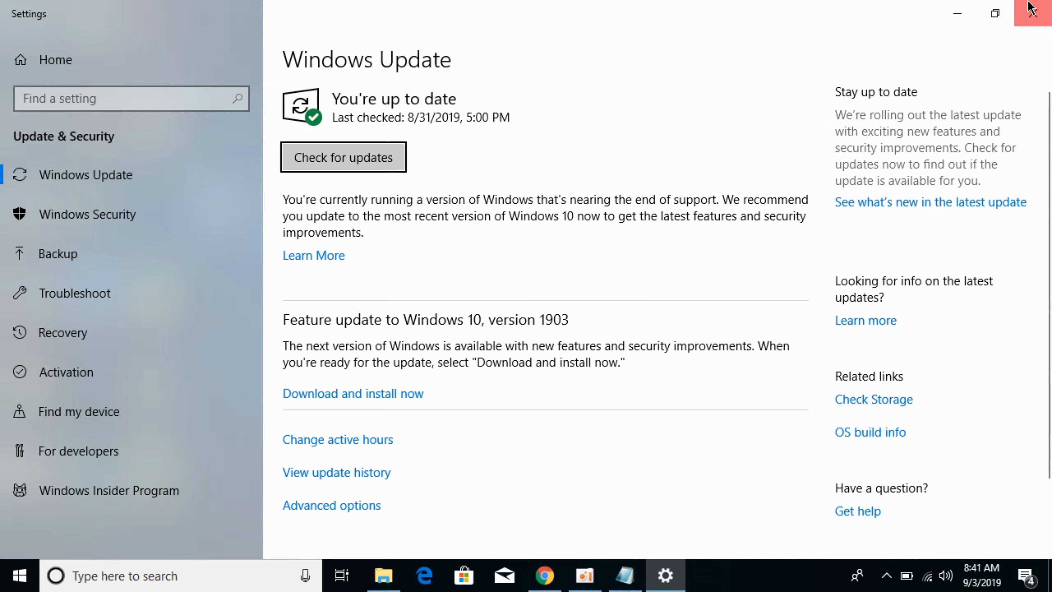
click(1040, 12)
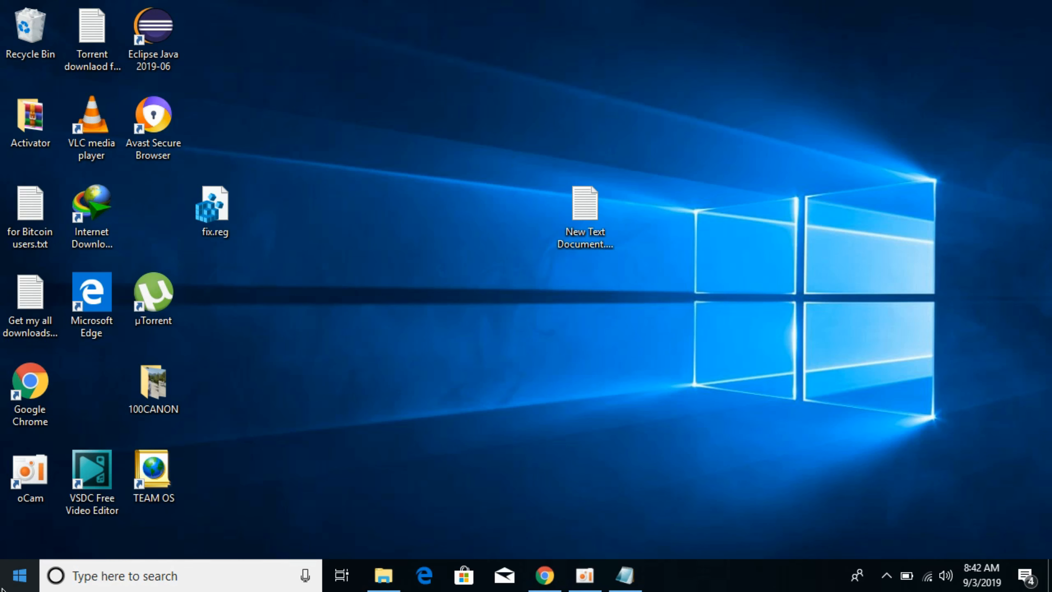
- Launch Windows PowerShell from a Start search for 'powershell'
click(16, 576)
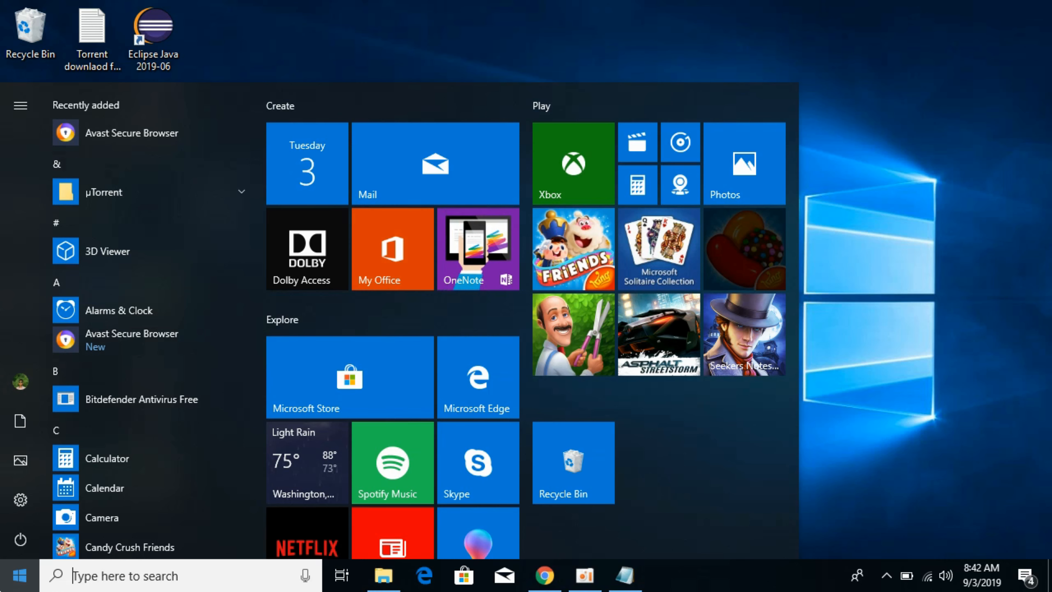
text(power)
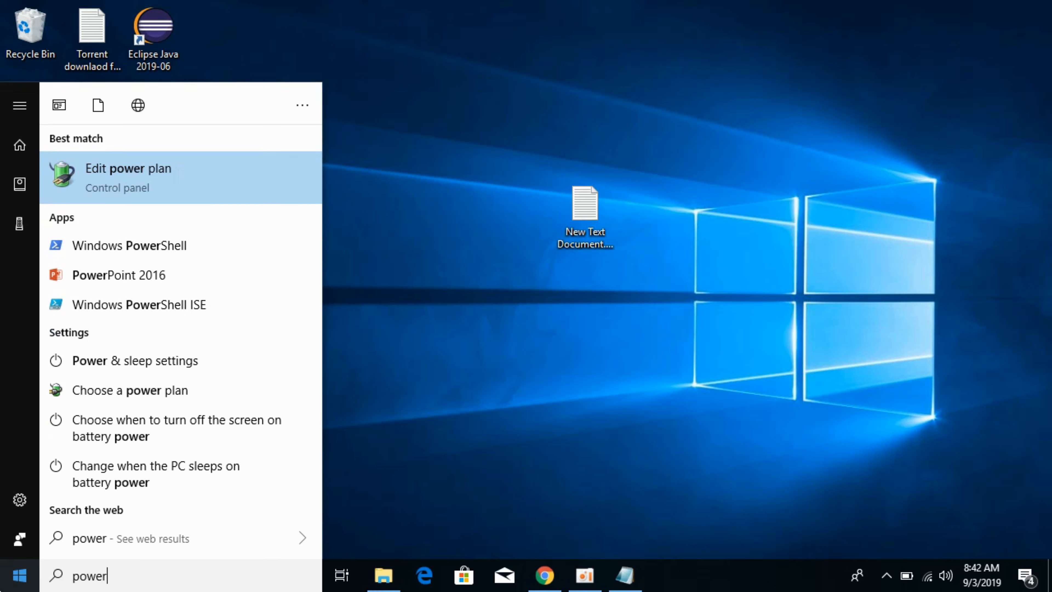
text(s)
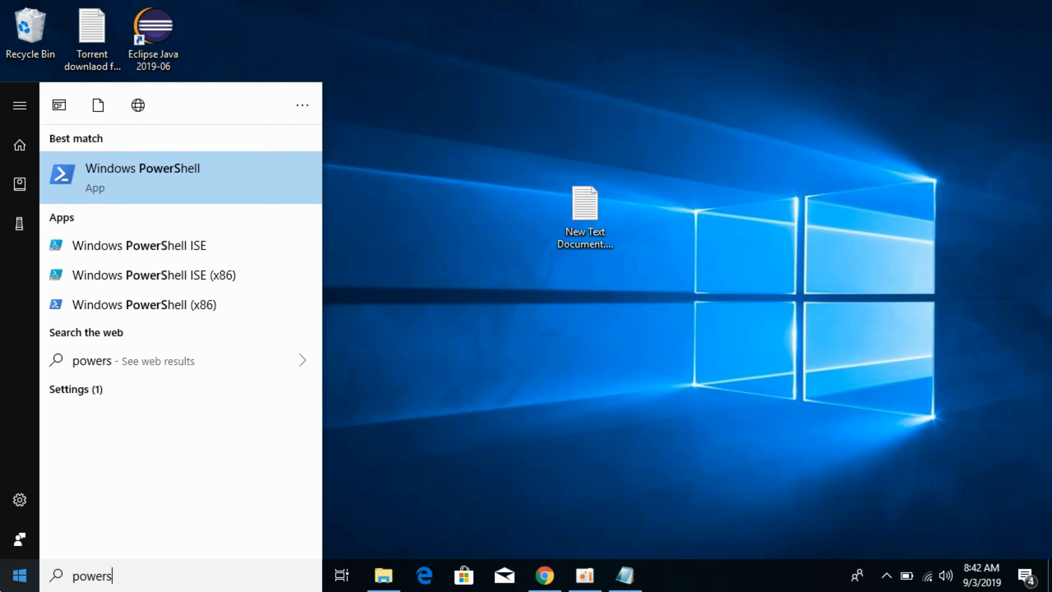
click(142, 177)
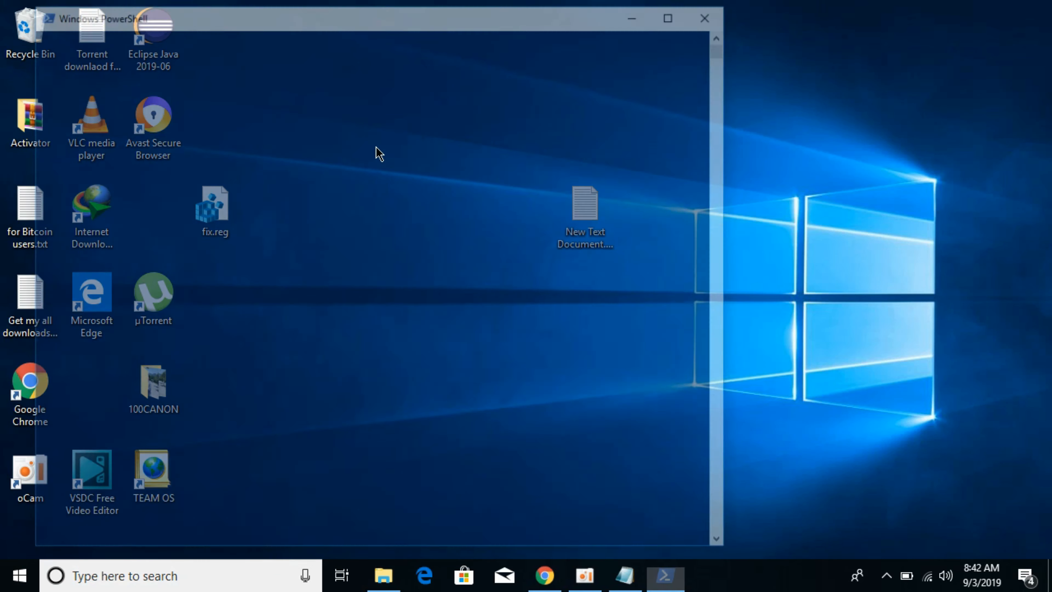
- Focus the PowerShell console to duplicate power scheme e9a42b02-d5df-448d-aa00-03f14749eb61
click(665, 576)
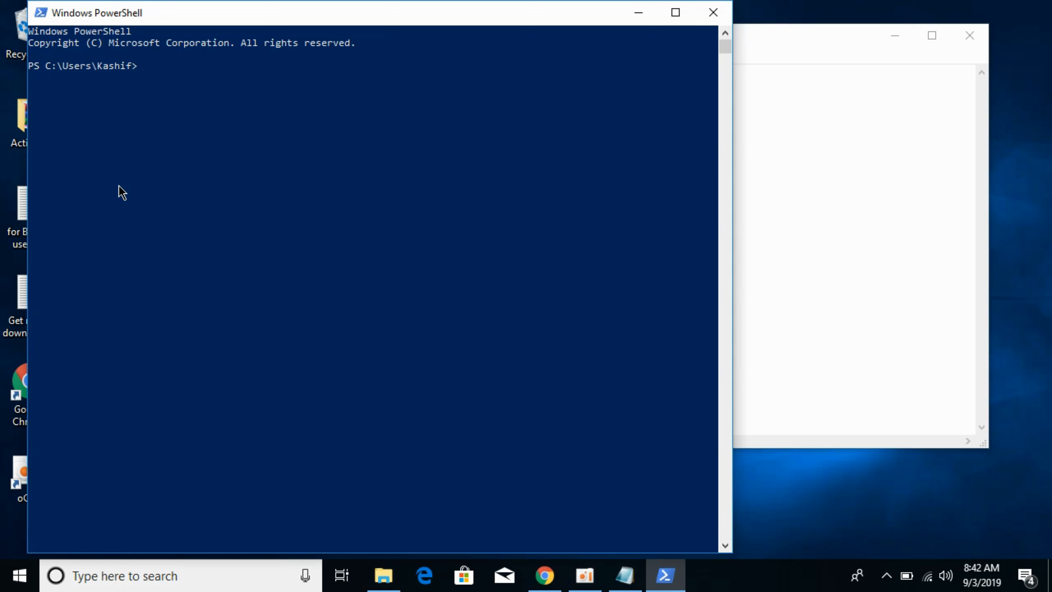
mouse_move(161, 140)
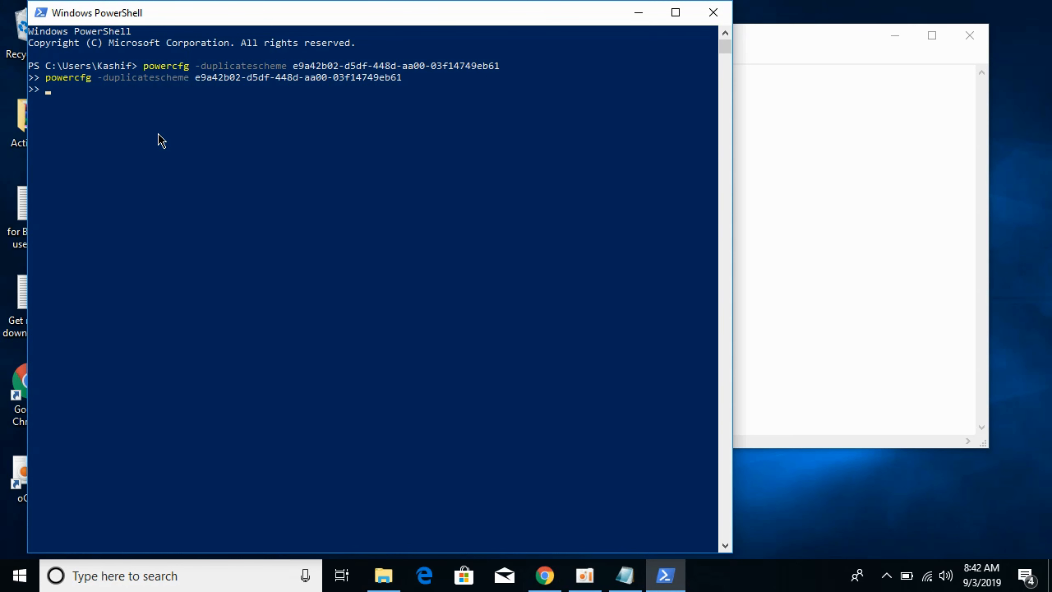
mouse_move(638, 13)
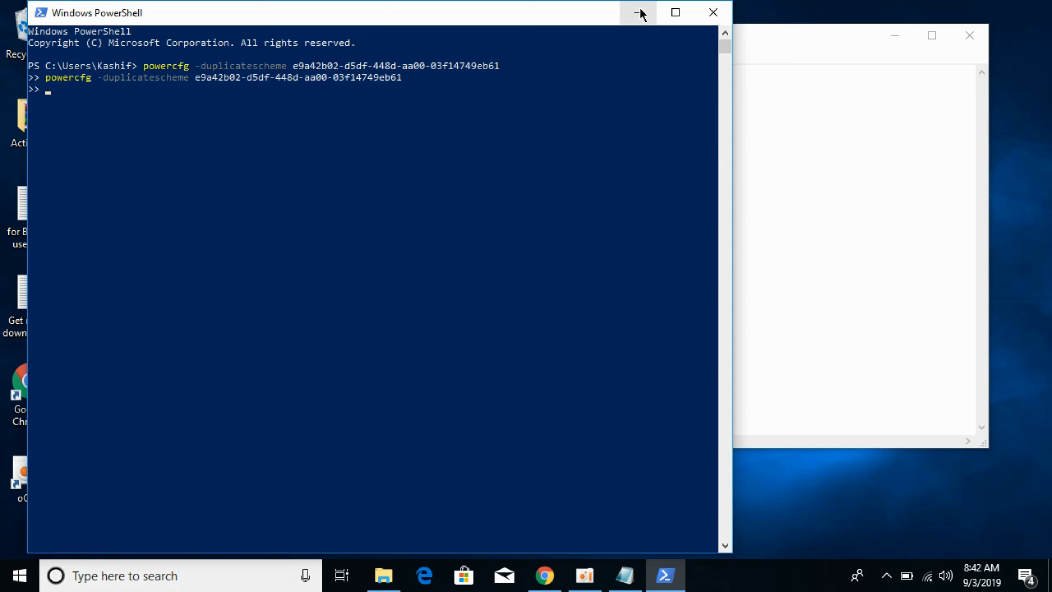
- Minimize PowerShell and search Control Panel for 'bat' to surface Power Options
click(636, 12)
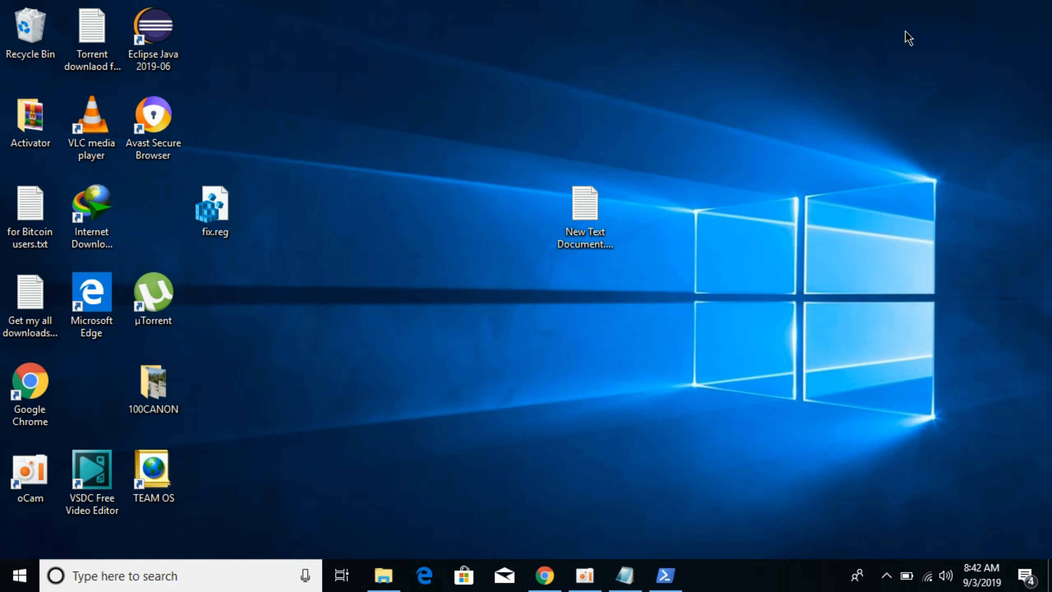
mouse_move(19, 575)
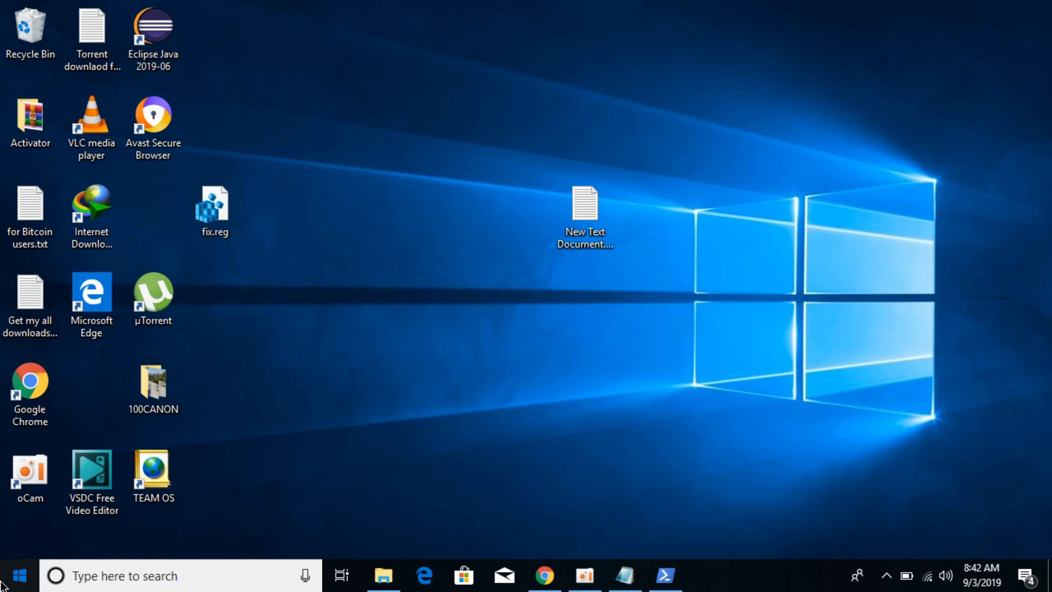
text(c)
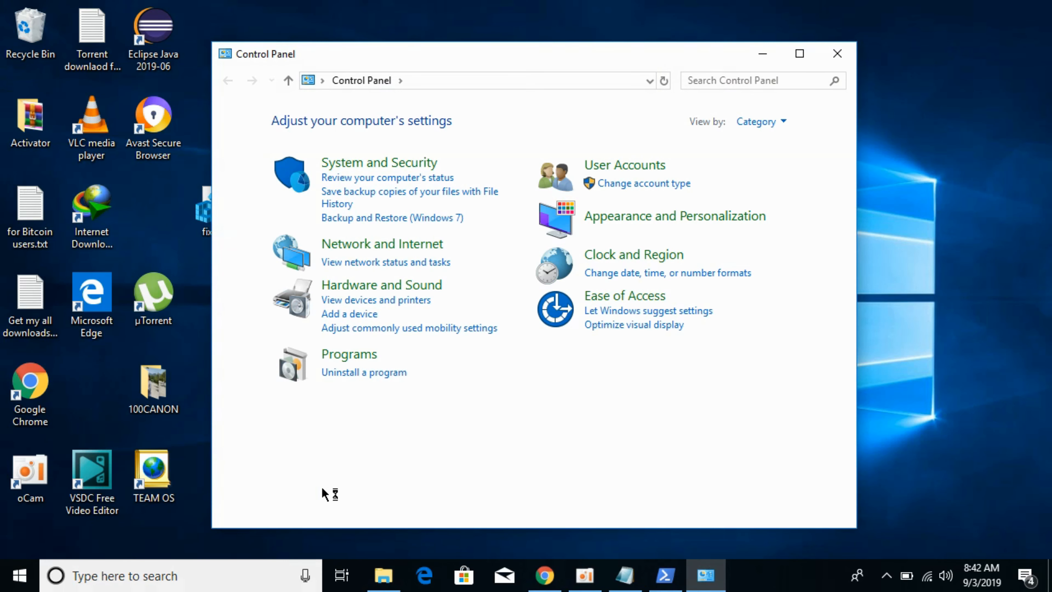
mouse_move(515, 316)
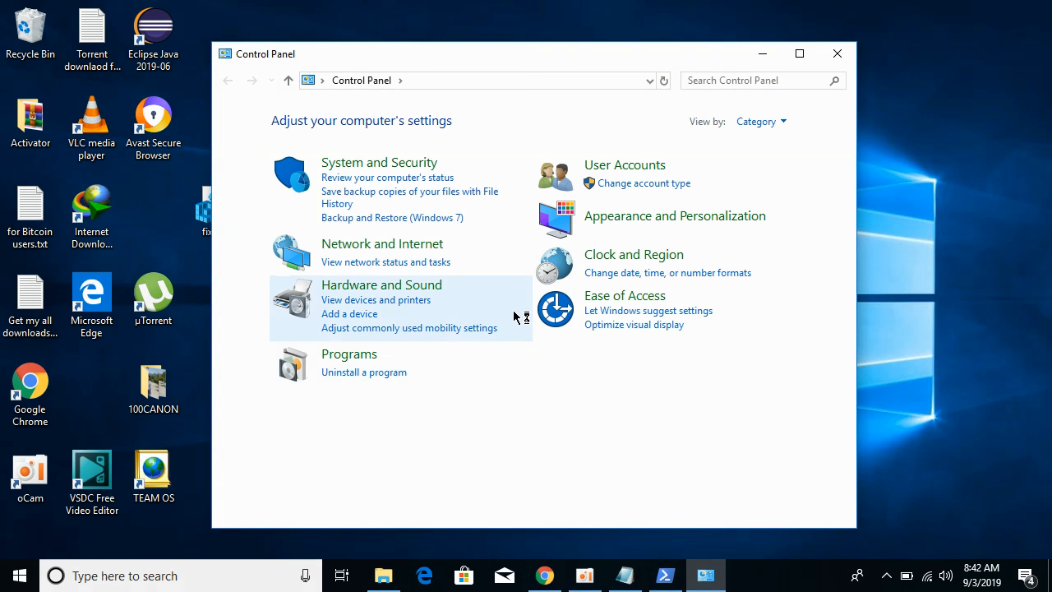
text(b)
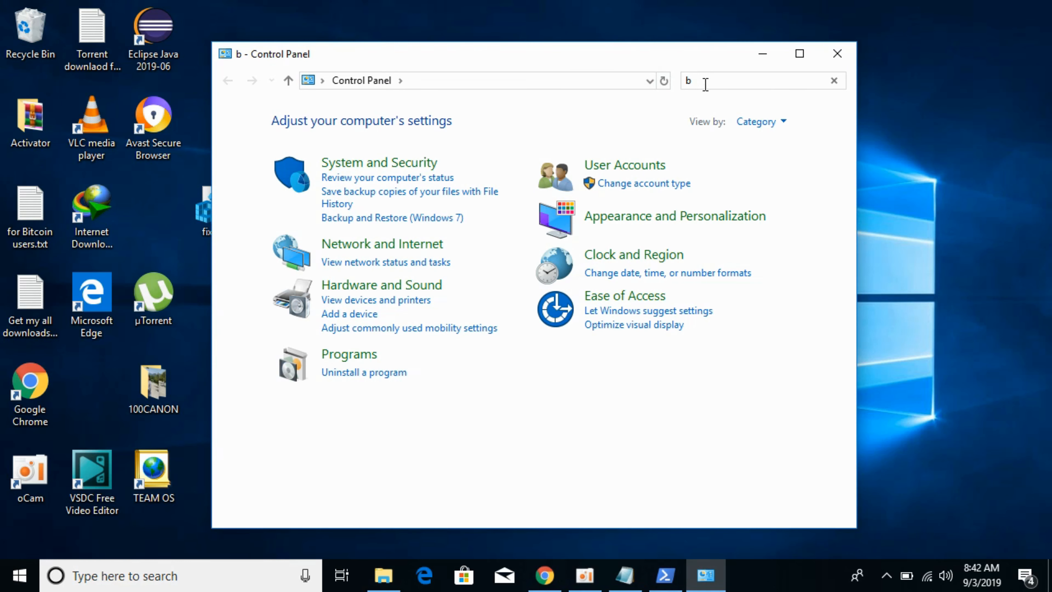
text(at)
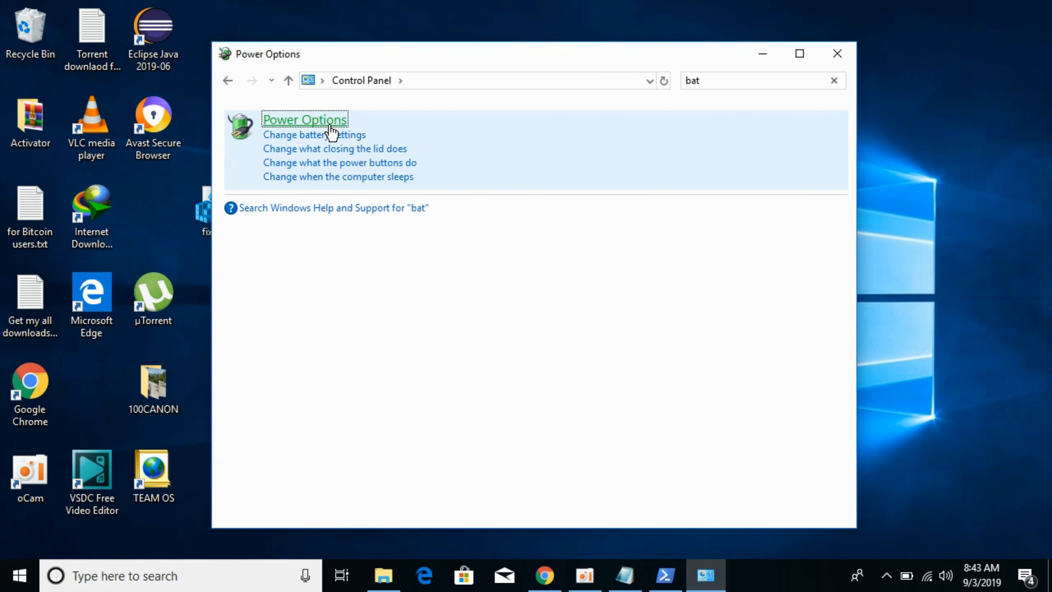
- In Power Options, reveal additional plans and select Ultimate Performance over Balanced
click(304, 120)
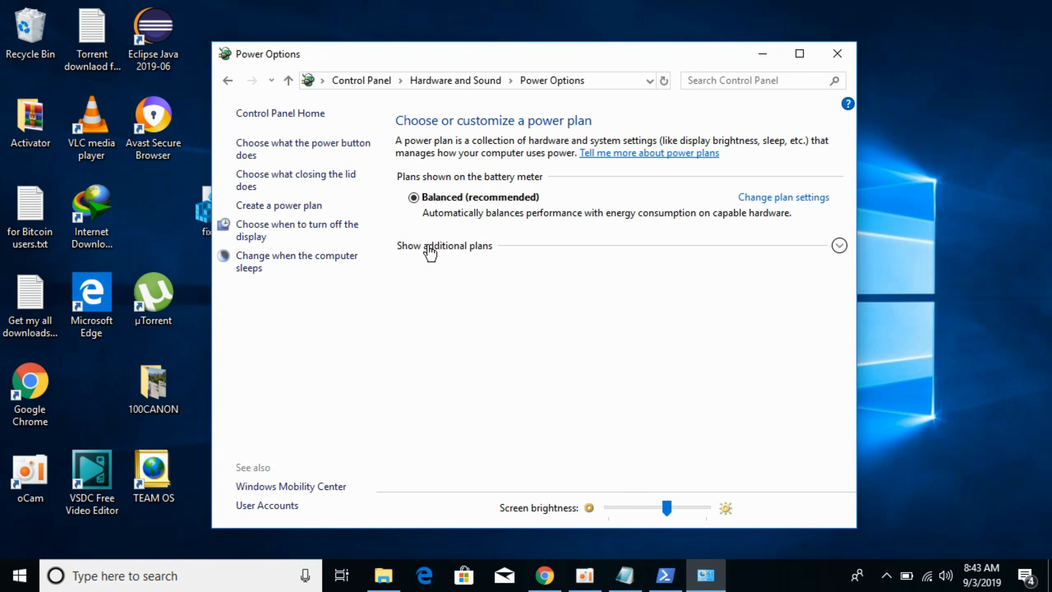
mouse_move(841, 249)
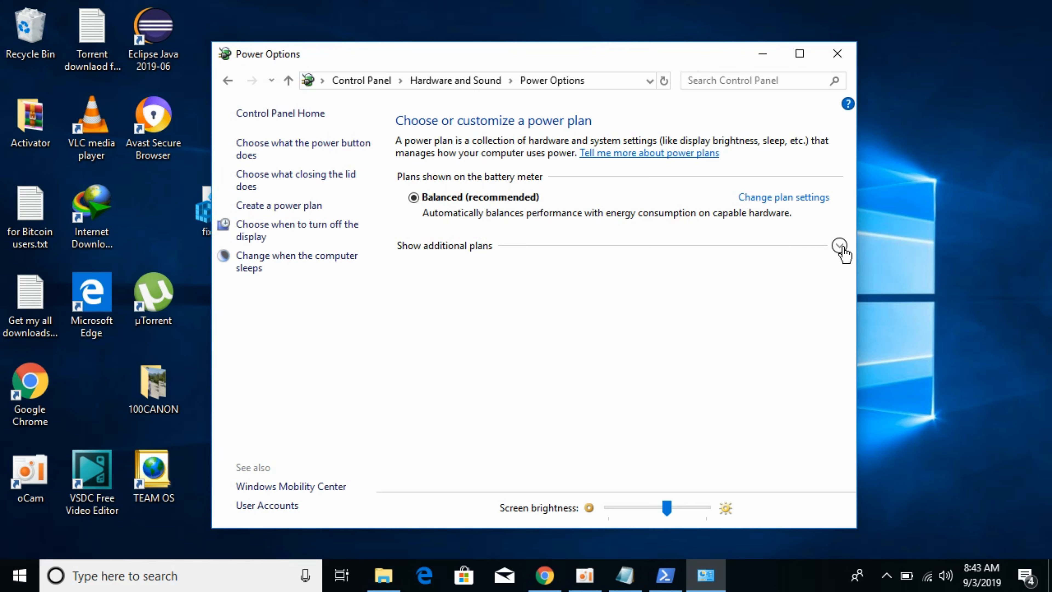
click(839, 246)
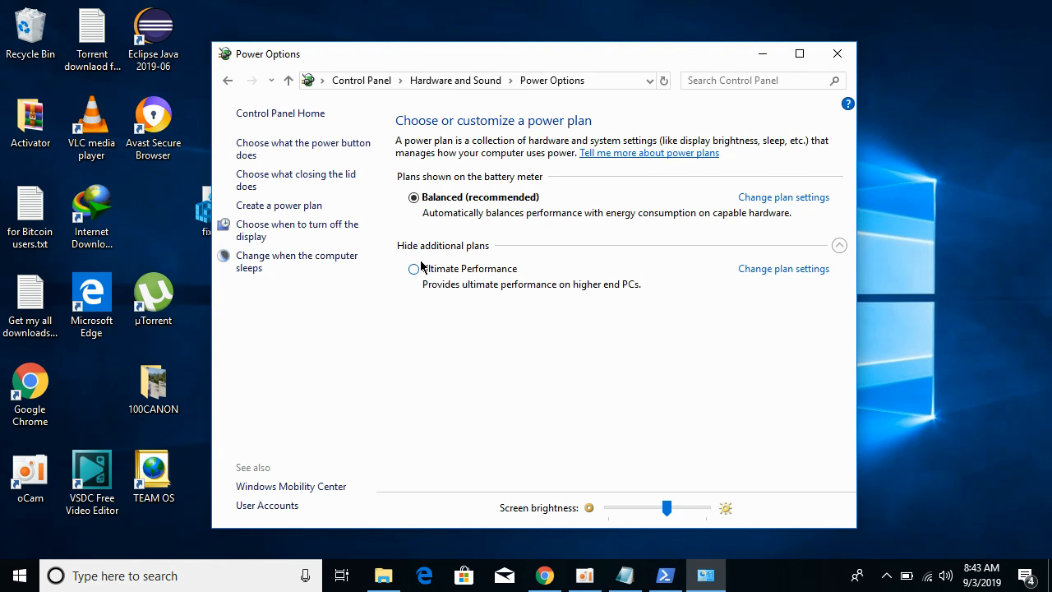
click(413, 269)
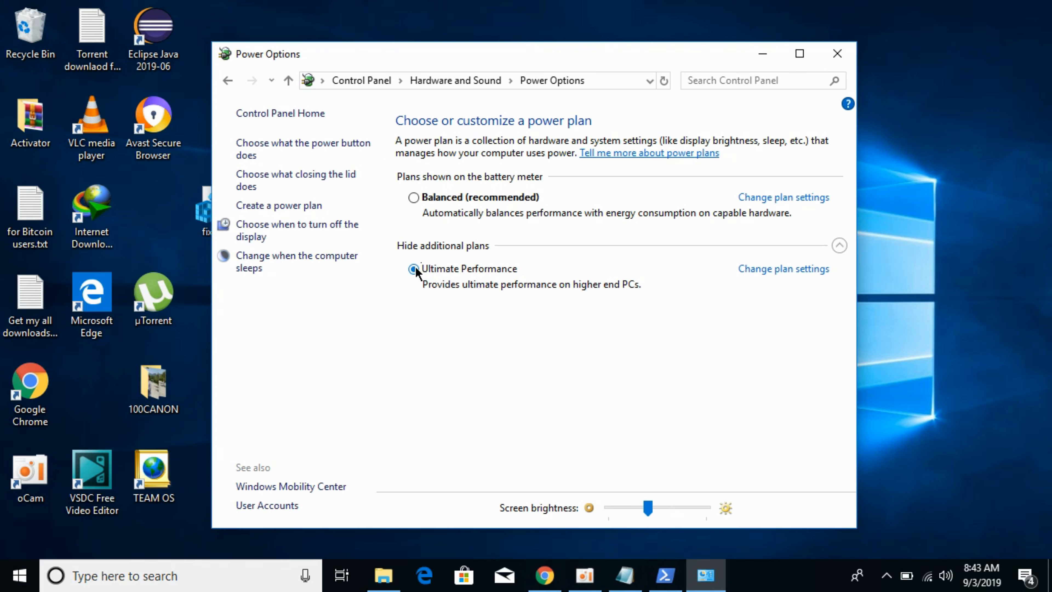
click(414, 269)
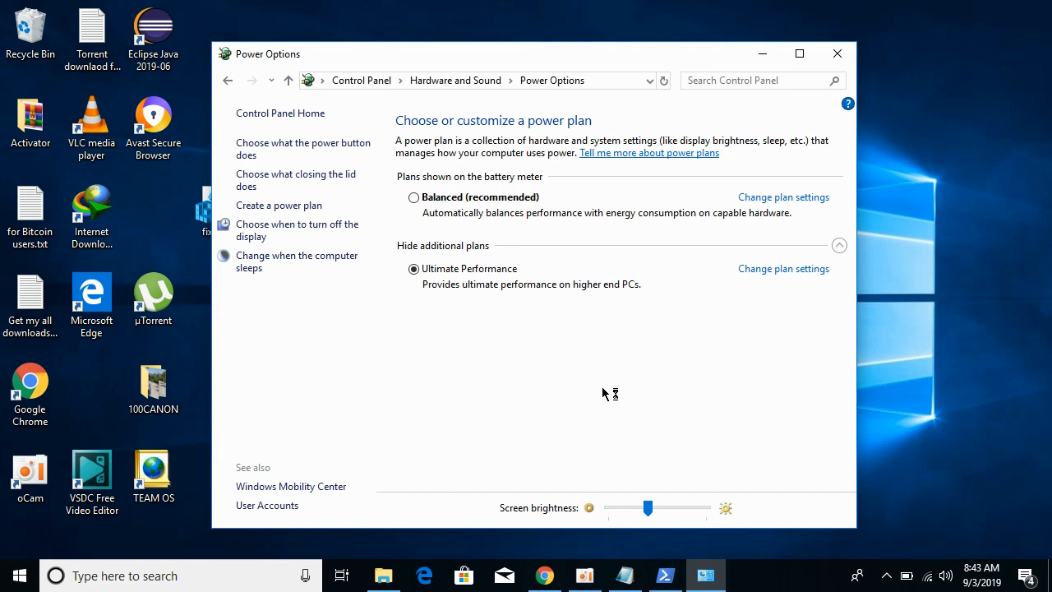
mouse_move(604, 394)
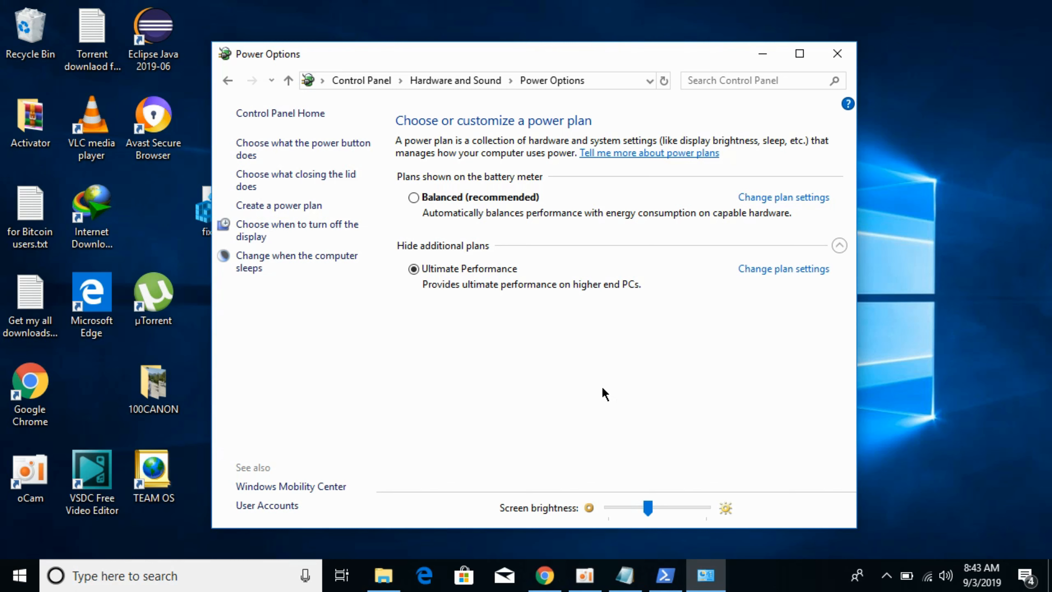